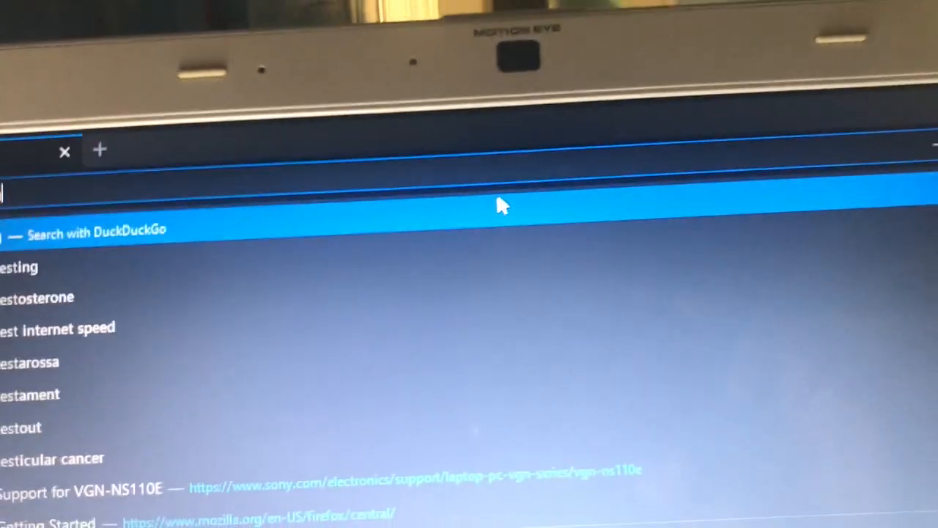
{"action": "type", "text": "generic perso"}
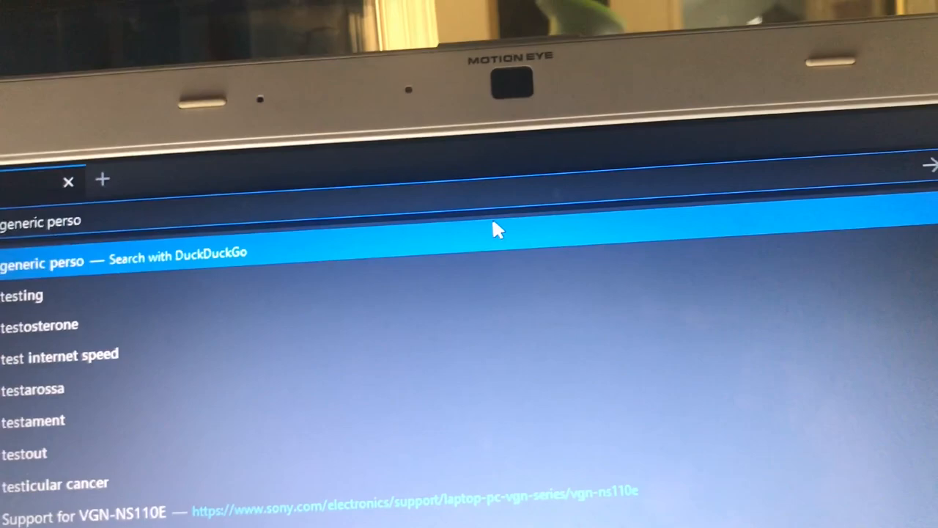